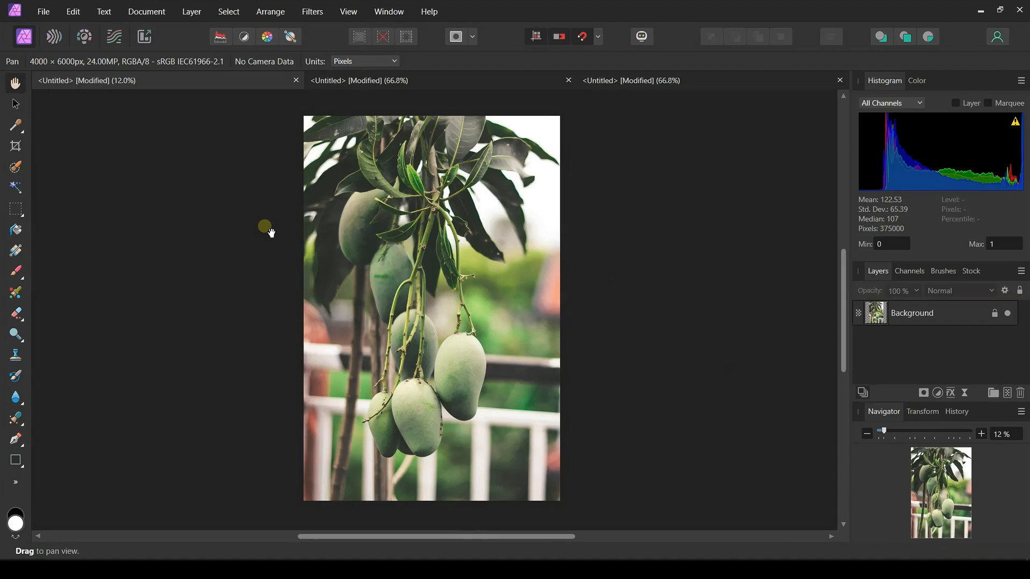
pyautogui.moveTo(15, 145)
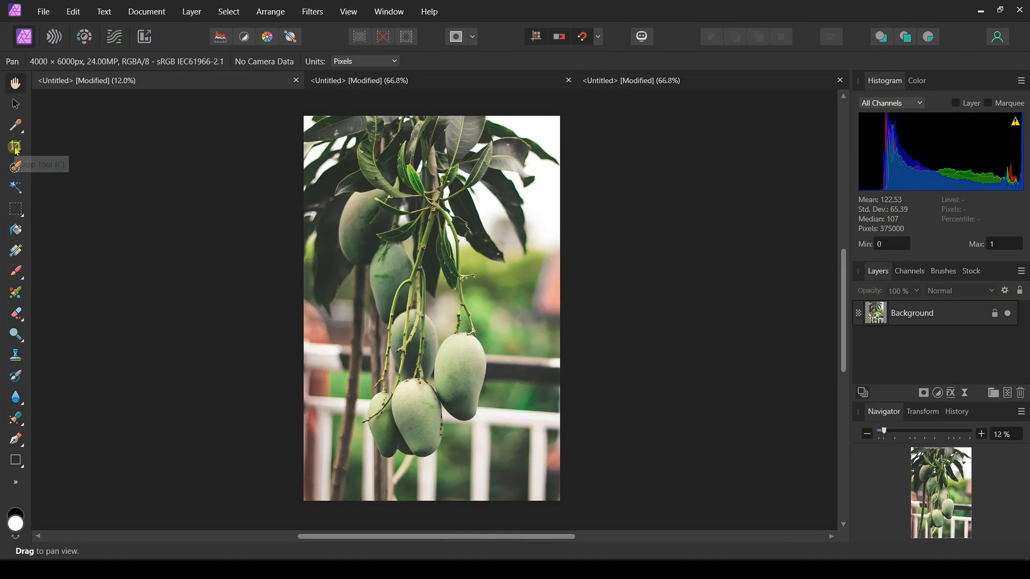
# Drag an unconstrained crop box around the hanging mangoes, widening it for more leaves.
pyautogui.click(14, 146)
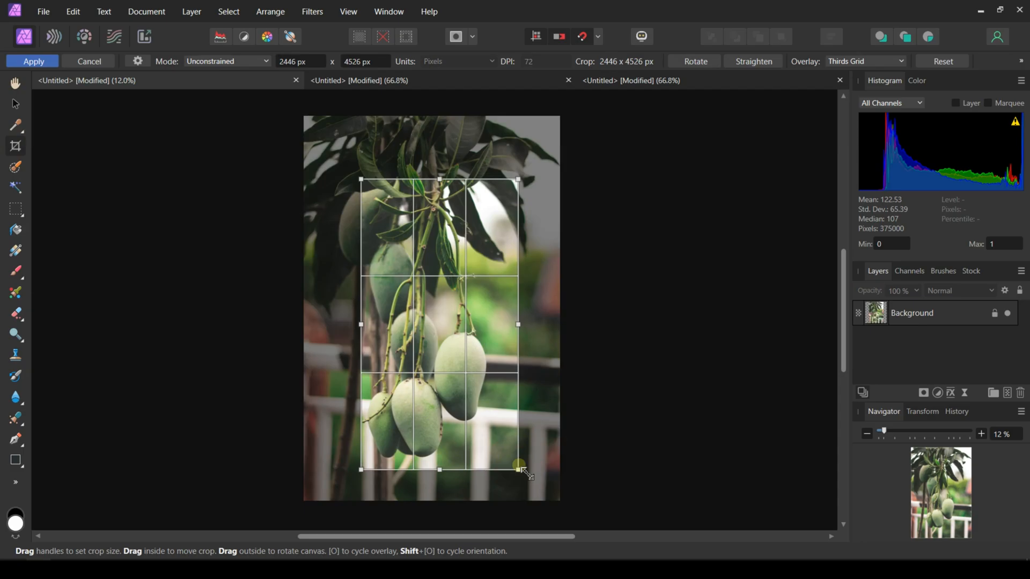
pyautogui.moveTo(518, 468); pyautogui.dragTo(533, 486)
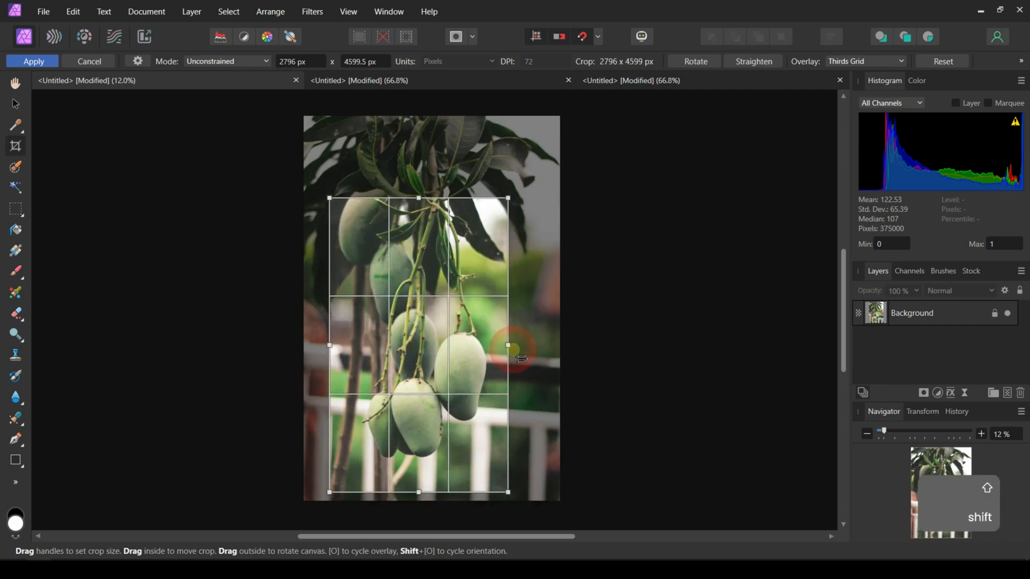
pyautogui.moveTo(507, 346); pyautogui.dragTo(517, 354)
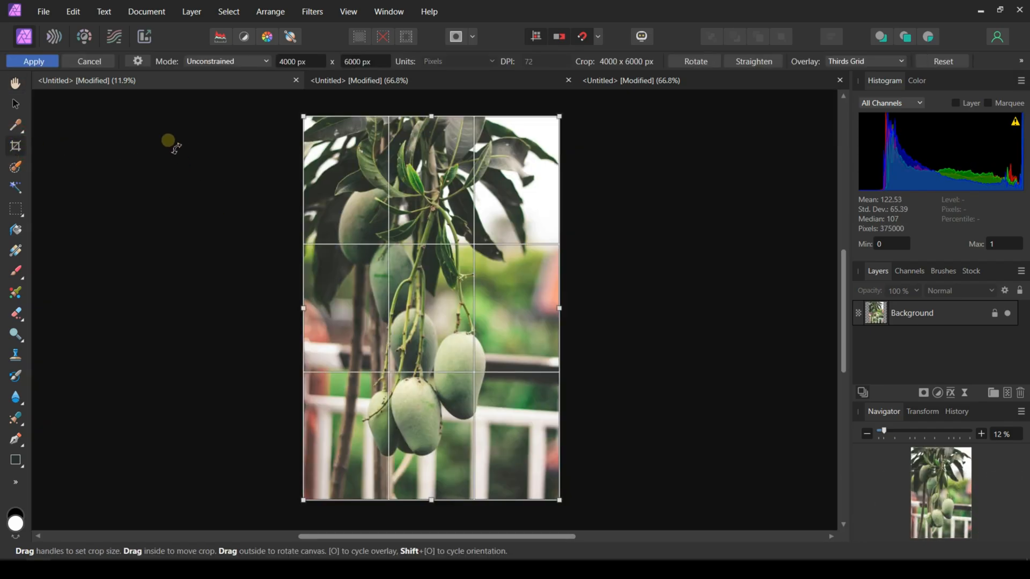
# Reset the crop, choose the 16:9 ratio, and move the box over the lower mangoes.
pyautogui.click(137, 62)
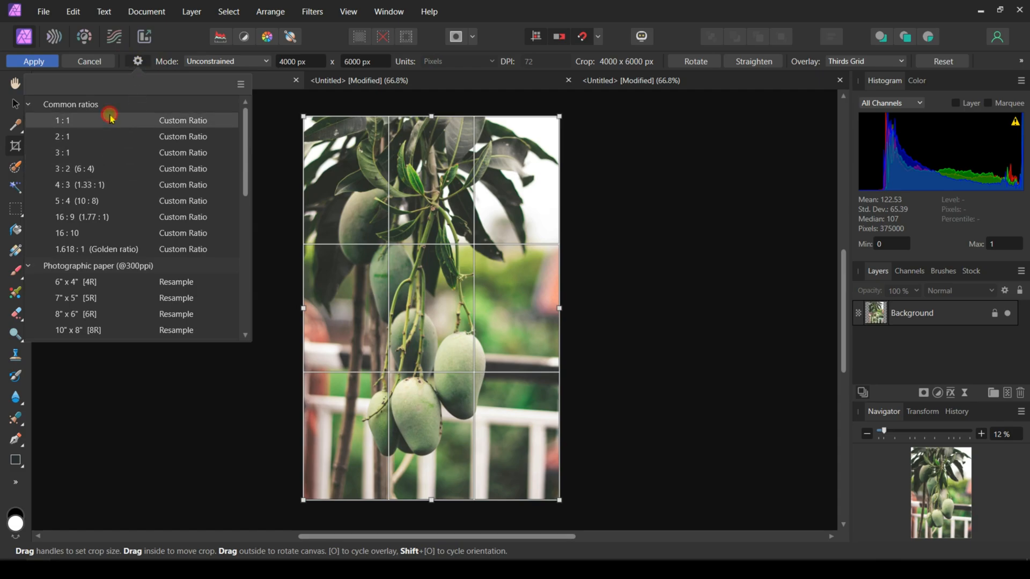
pyautogui.click(63, 120)
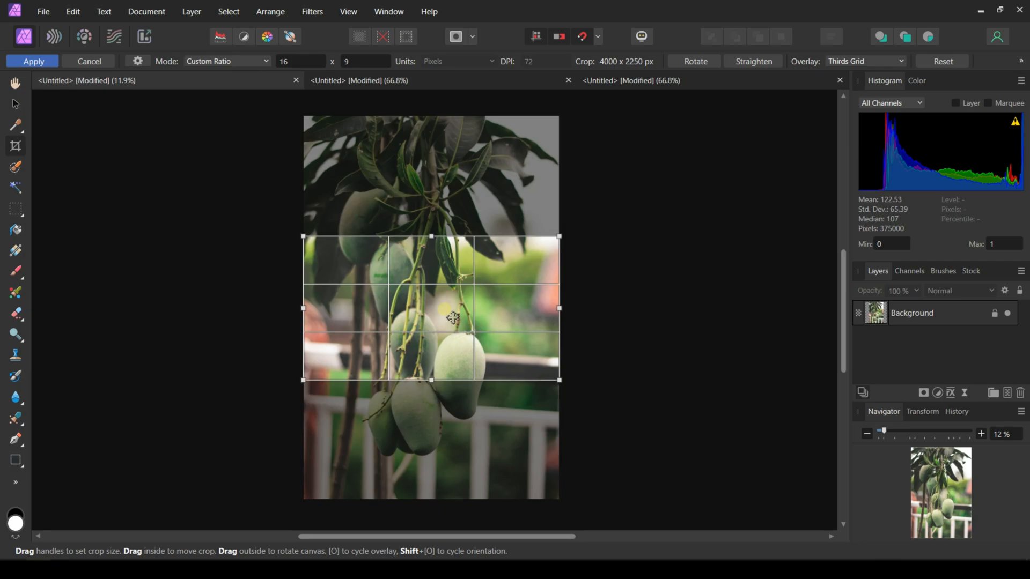
pyautogui.moveTo(453, 318); pyautogui.dragTo(445, 397)
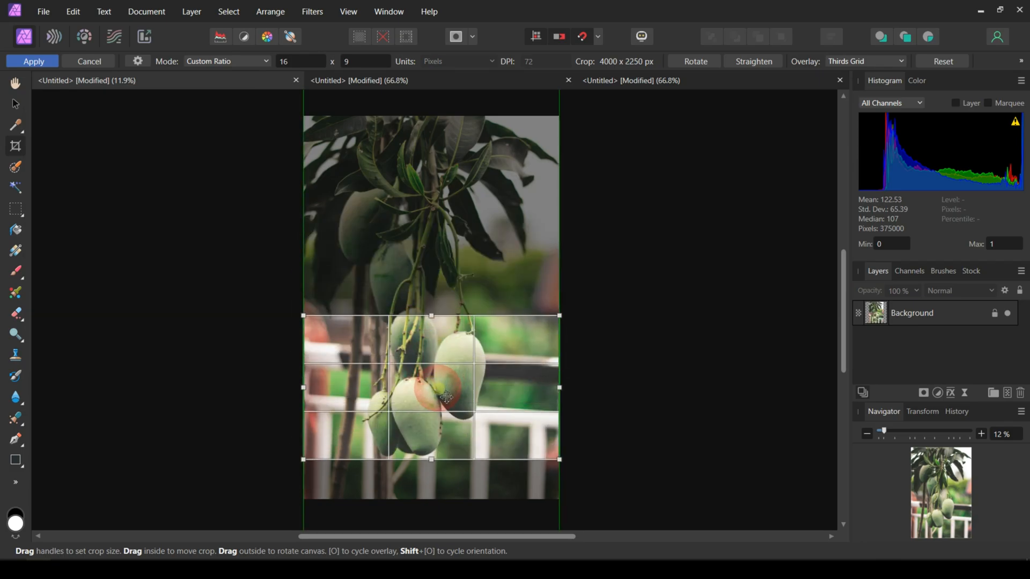
pyautogui.click(227, 60)
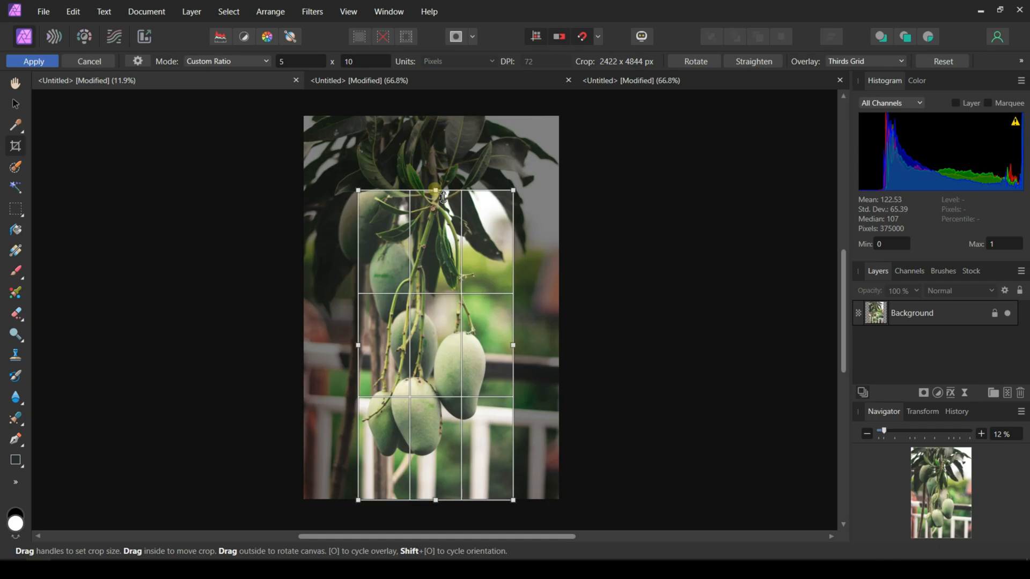
# Preview the Phi Grid and then Golden Spiral composition overlays on the crop.
pyautogui.click(864, 61)
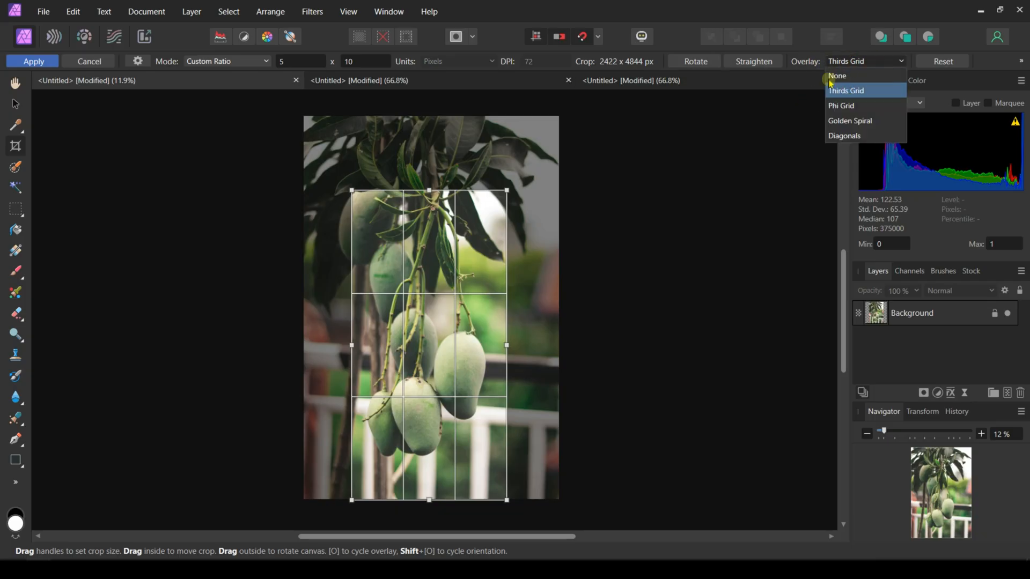
pyautogui.click(841, 106)
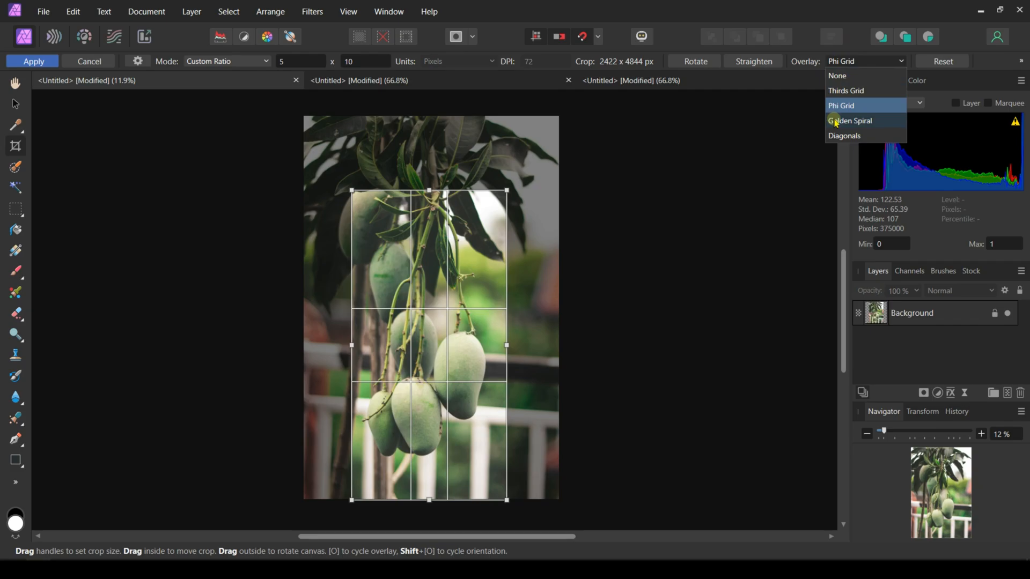
pyautogui.click(850, 120)
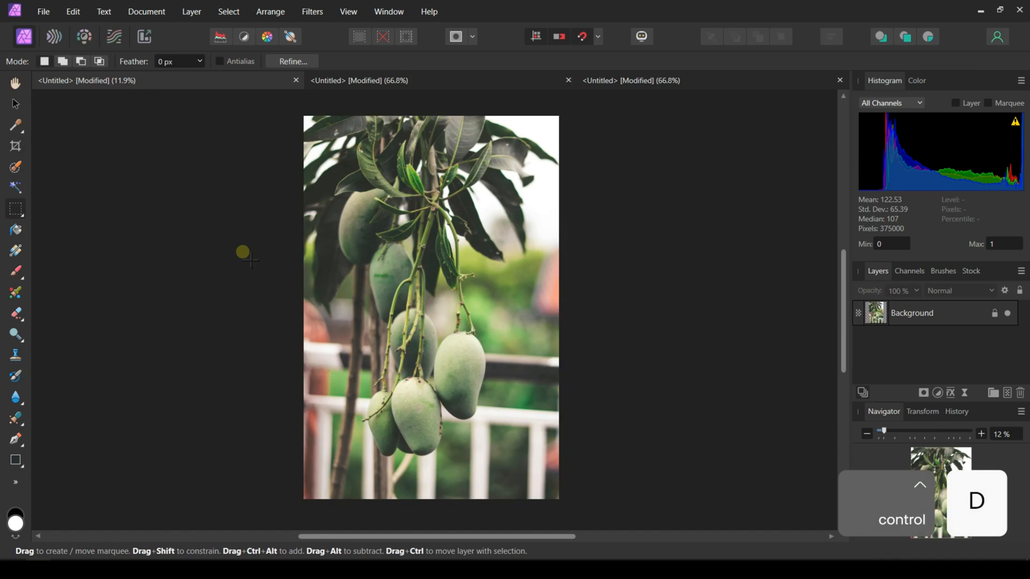
# Draw a rectangular selection around the mangoes and apply a crop to it.
pyautogui.moveTo(333, 179); pyautogui.dragTo(489, 471)
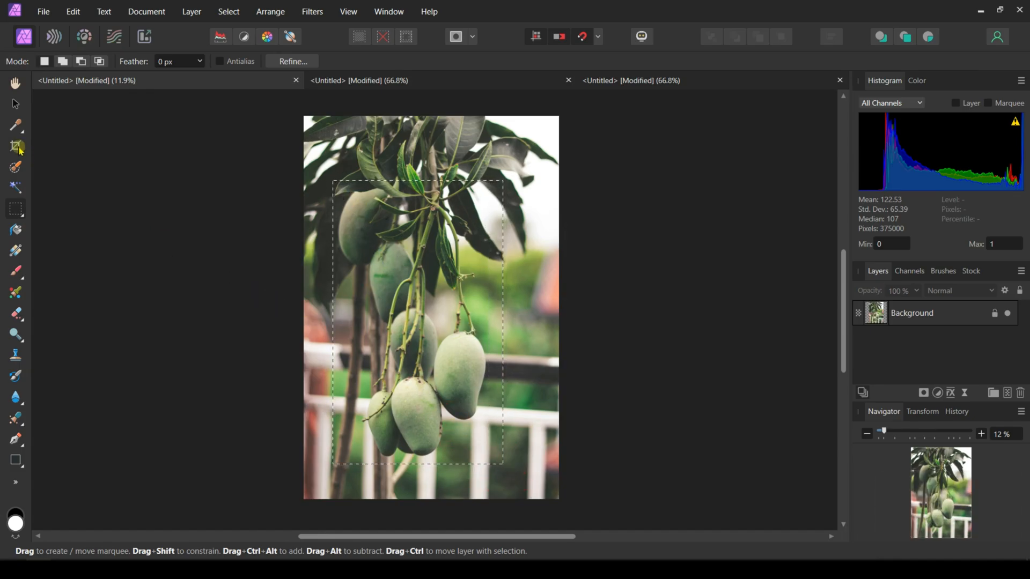
pyautogui.click(15, 146)
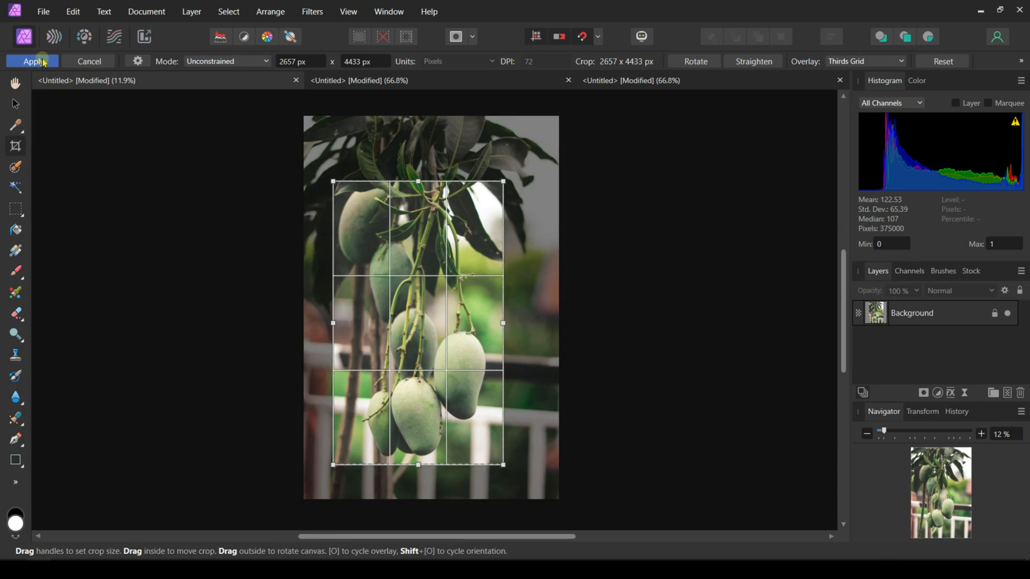
pyautogui.click(33, 61)
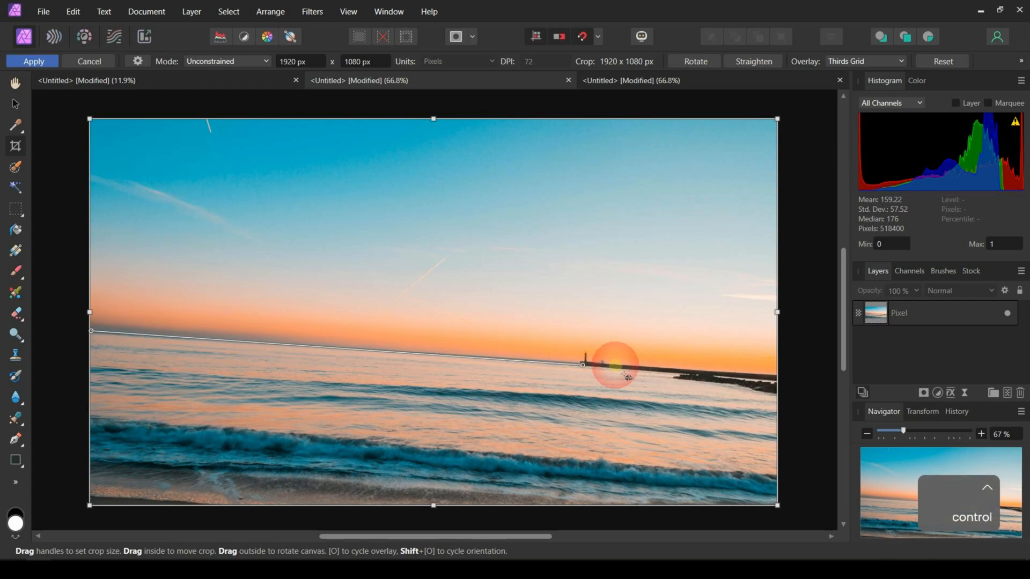
# Trace the sunset horizon with the Crop Tool to straighten it and apply.
pyautogui.moveTo(624, 374); pyautogui.dragTo(772, 376)
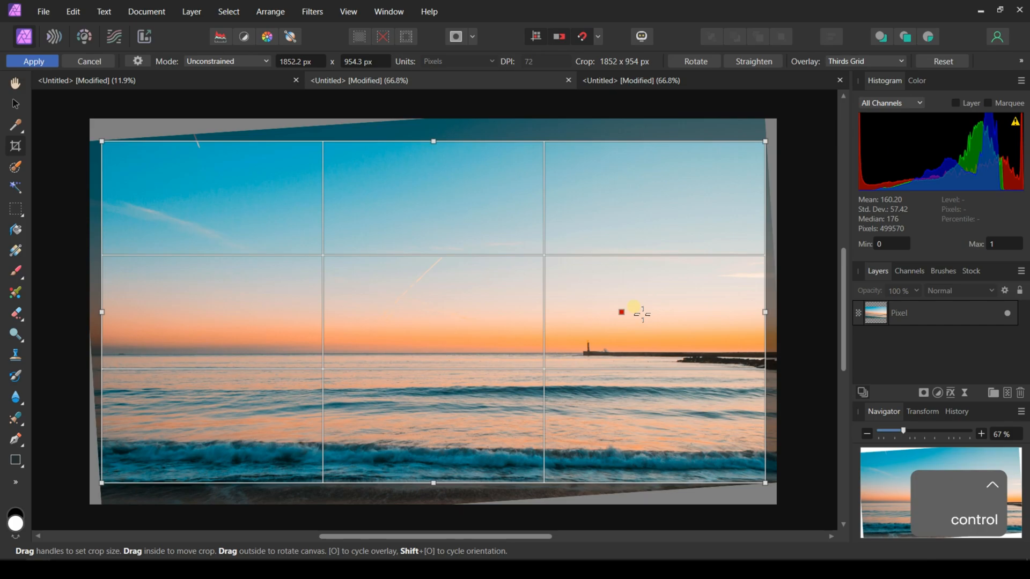
pyautogui.moveTo(664, 227)
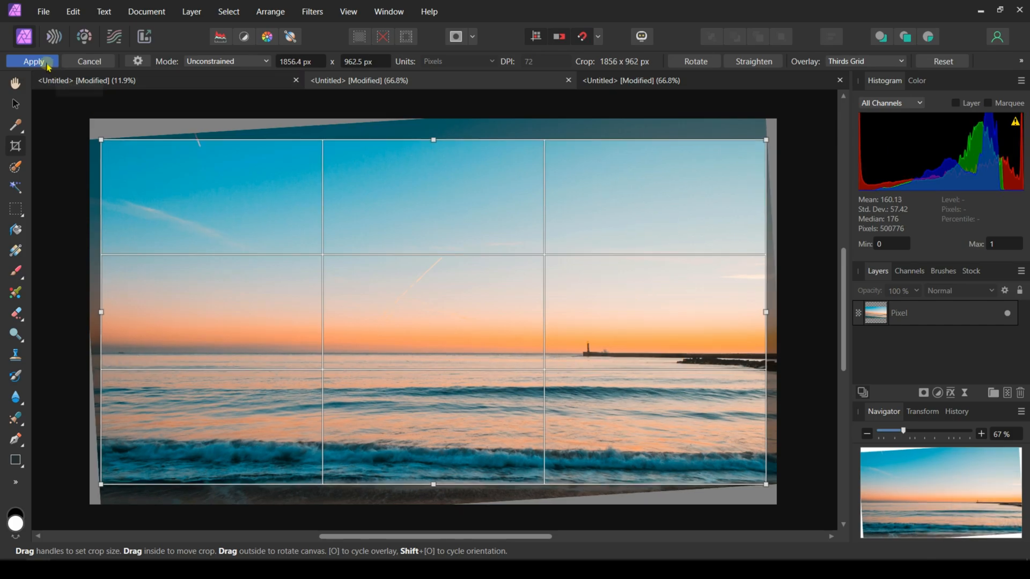
pyautogui.click(32, 62)
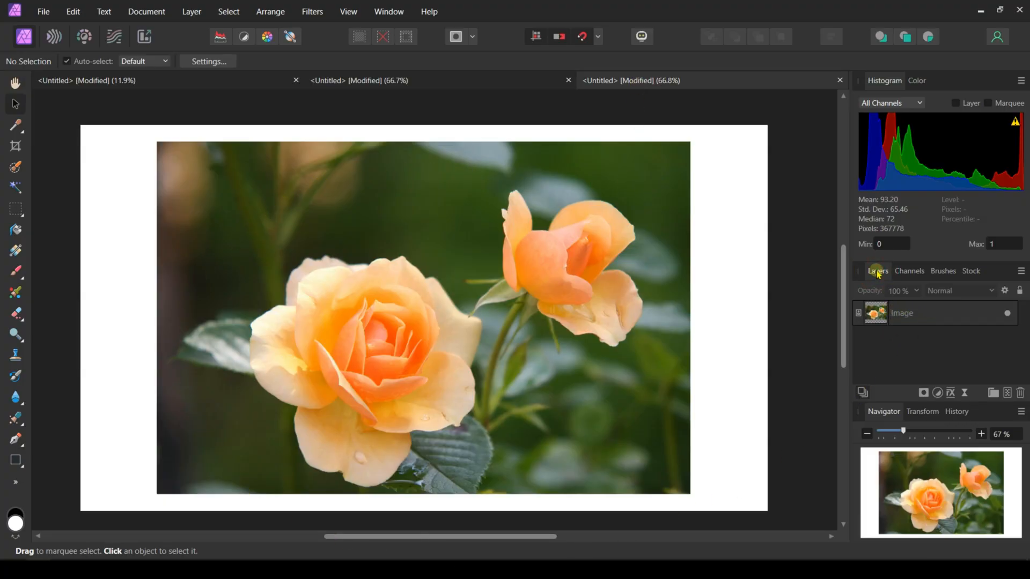
# Dock the Layers panel at full height on the right and rename the rose layer 'background'.
pyautogui.click(909, 270)
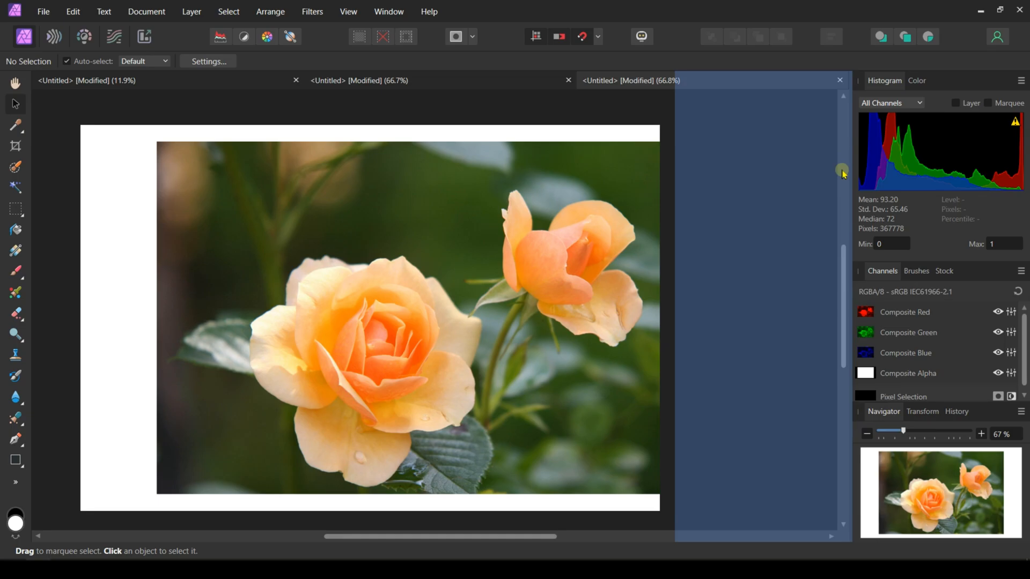
pyautogui.click(1022, 80)
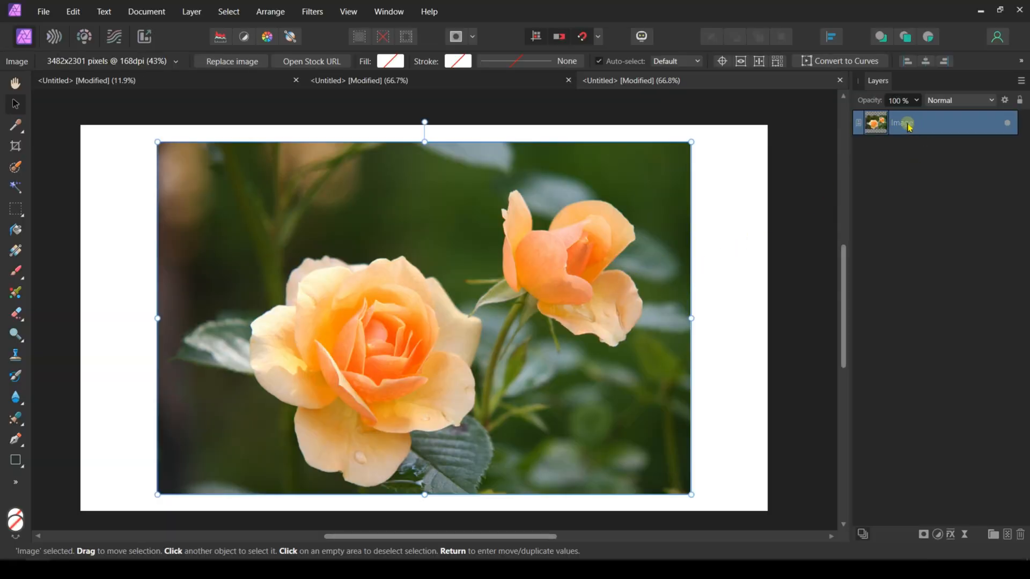
pyautogui.doubleClick(903, 123)
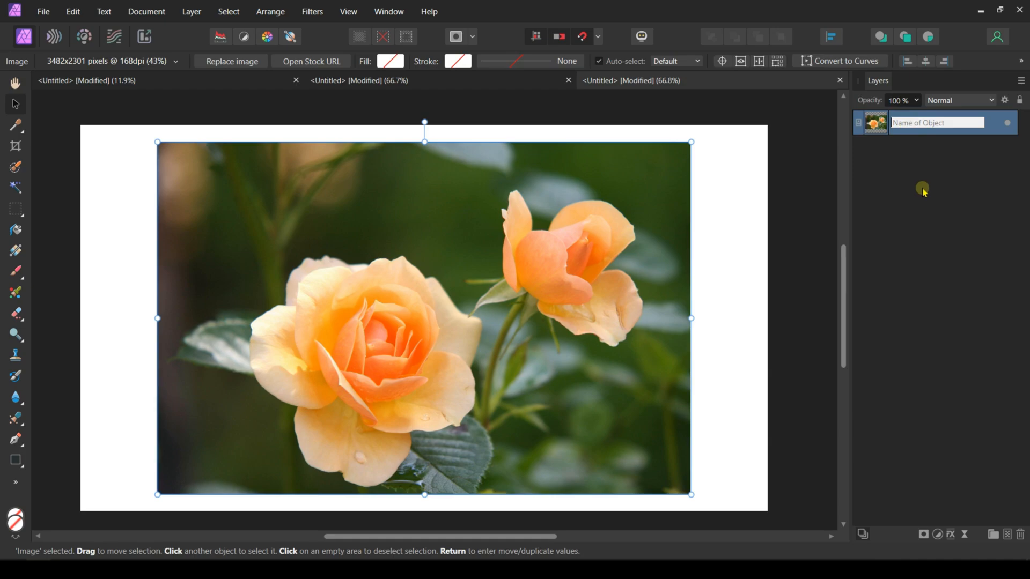
pyautogui.write('background')
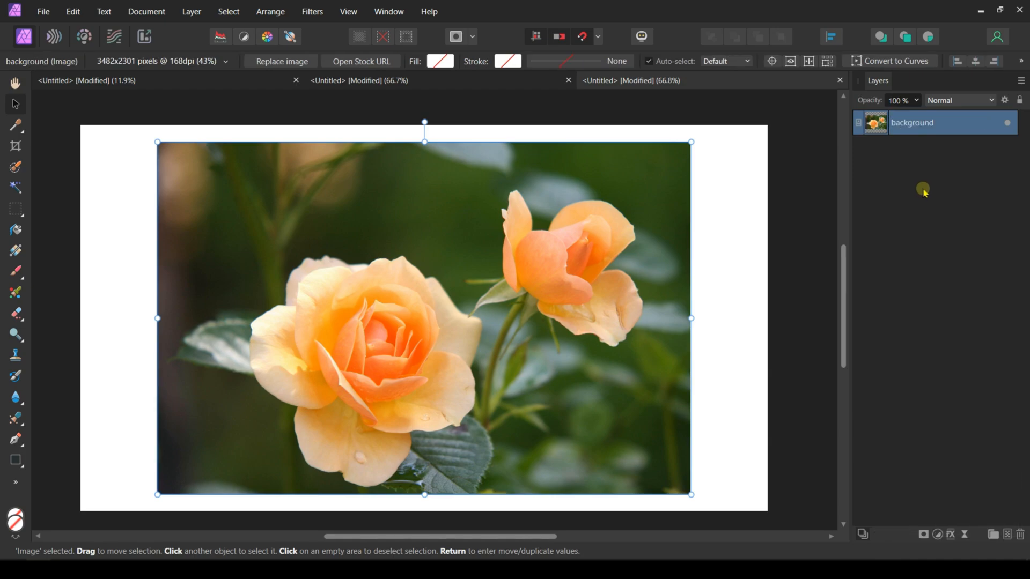
pyautogui.moveTo(220, 187); pyautogui.dragTo(655, 494)
pyautogui.write('foreground')
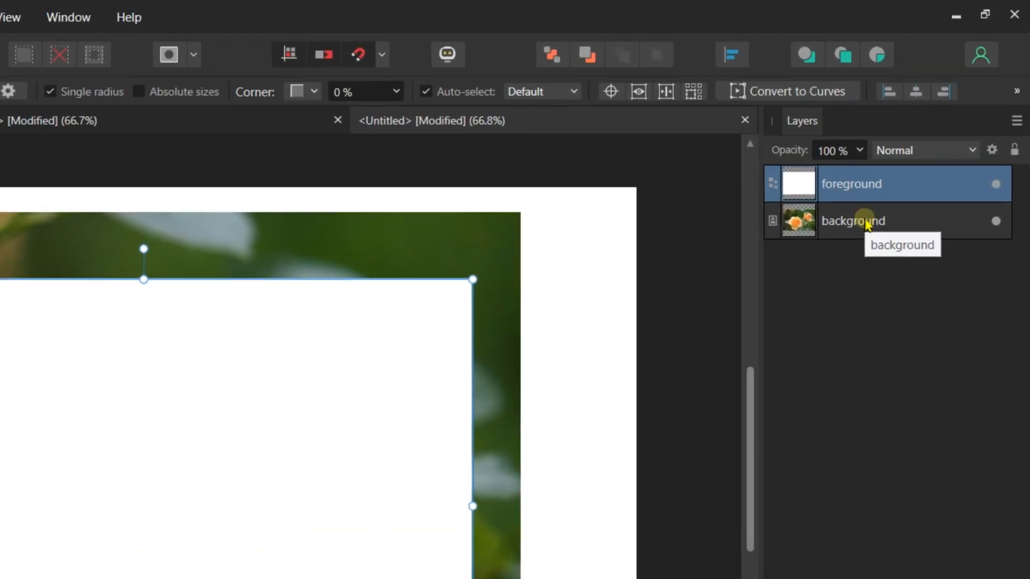
# Nest the background rose layer inside the foreground rectangle and resize the photo within it.
pyautogui.click(854, 221)
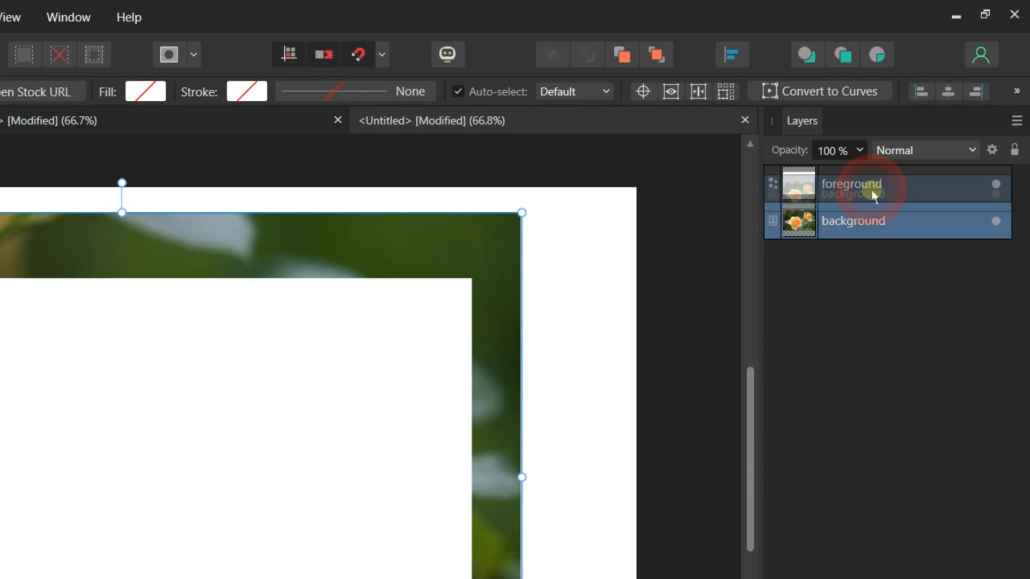
pyautogui.click(995, 184)
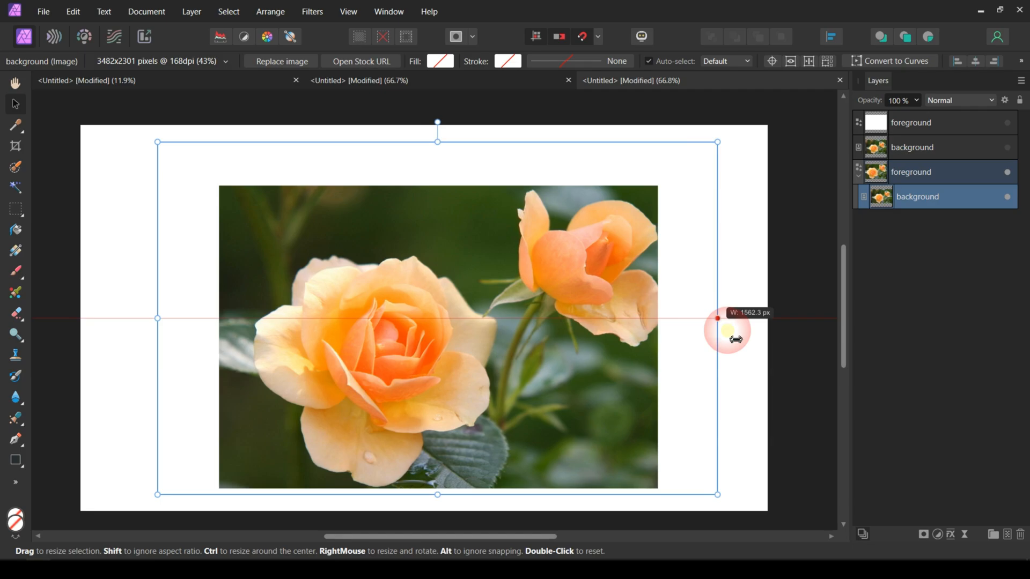
pyautogui.moveTo(716, 318); pyautogui.dragTo(730, 318)
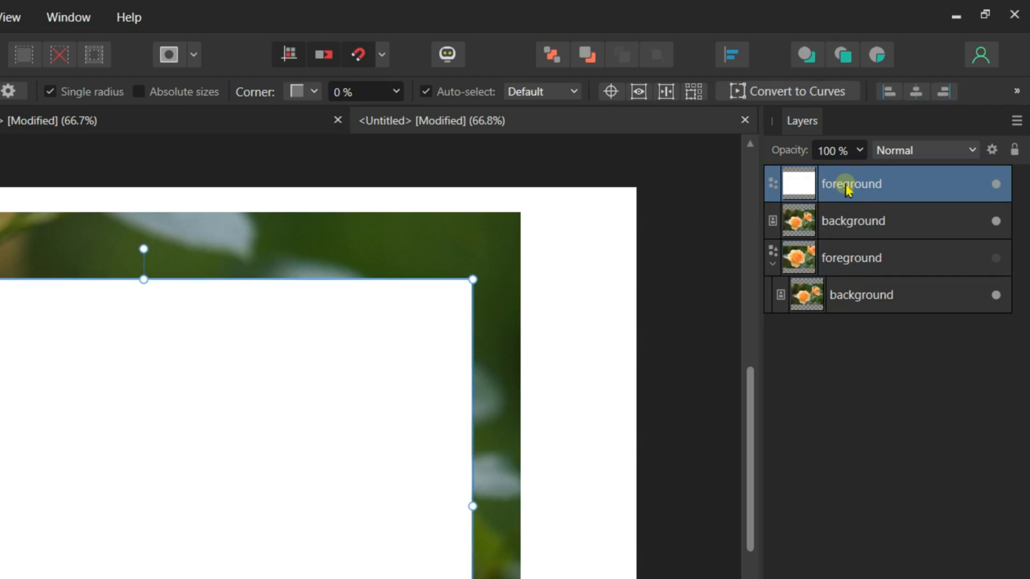
# Apply the foreground rectangle as the rose photo's mask and drag its side handle.
pyautogui.click(854, 221)
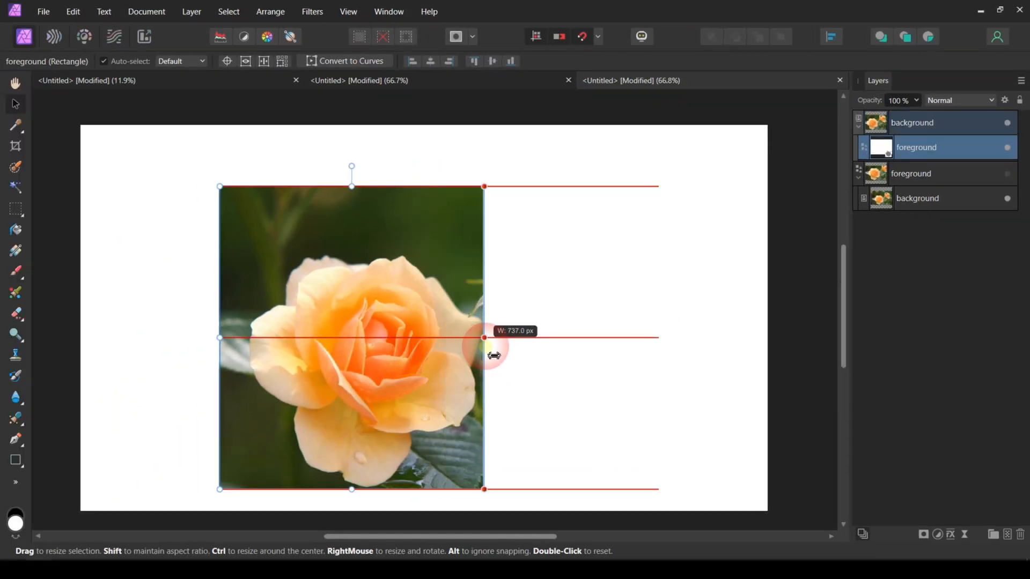
pyautogui.moveTo(483, 337); pyautogui.dragTo(671, 337)
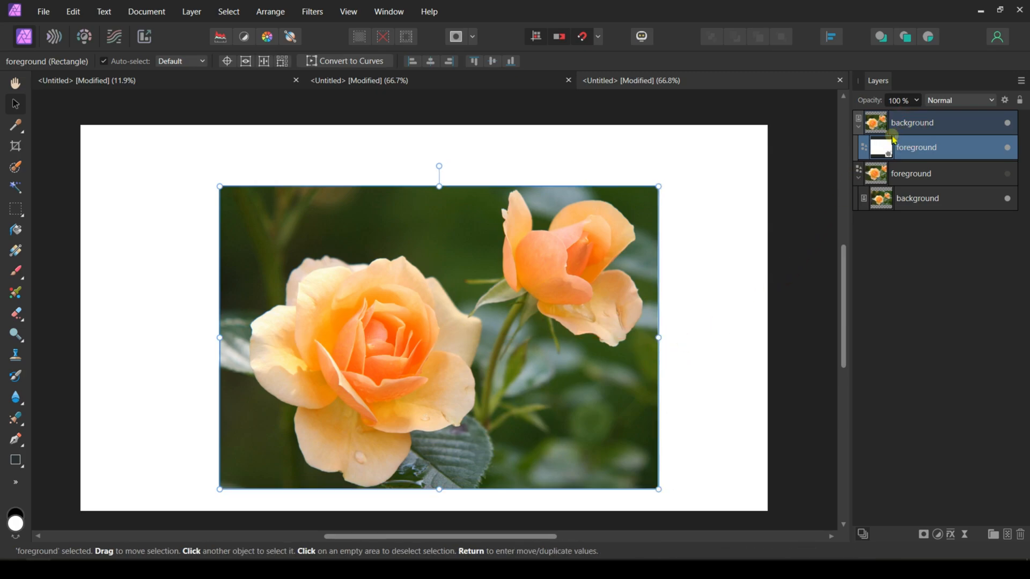
pyautogui.moveTo(658, 337); pyautogui.dragTo(586, 336)
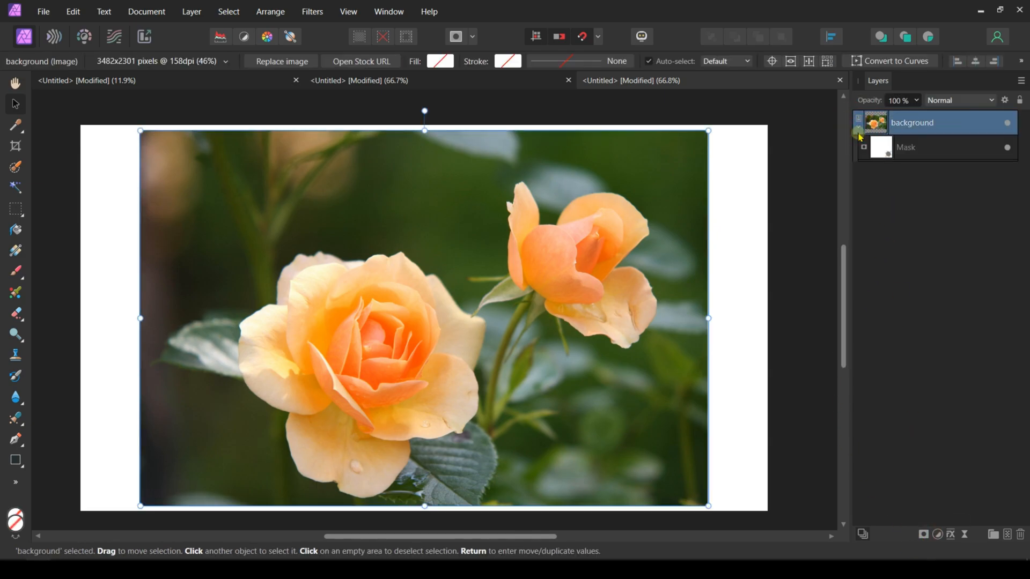
# Paint black streaks on the rose mask above the large rose, then repaint most with white.
pyautogui.click(907, 147)
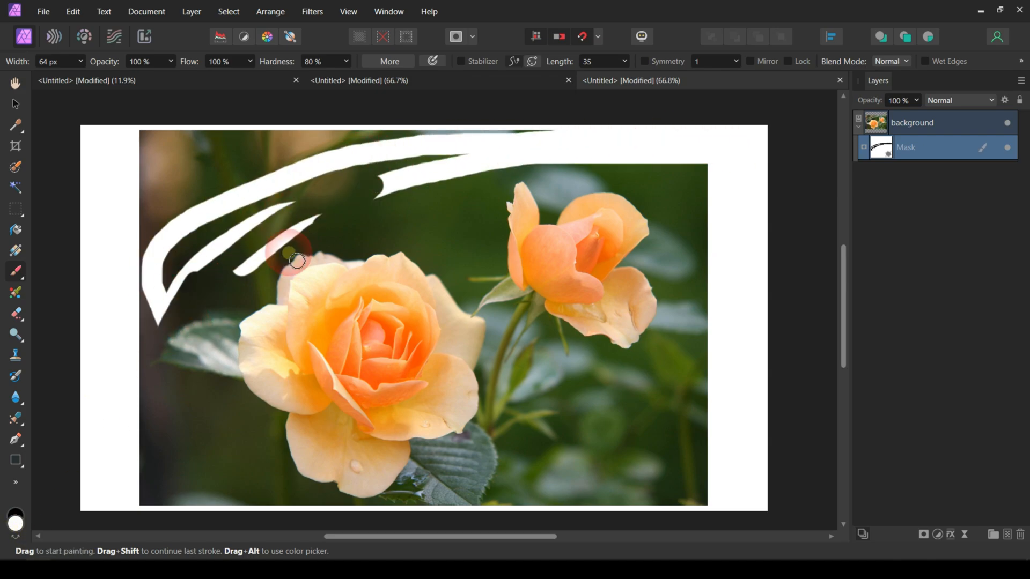
pyautogui.moveTo(296, 260); pyautogui.dragTo(151, 315)
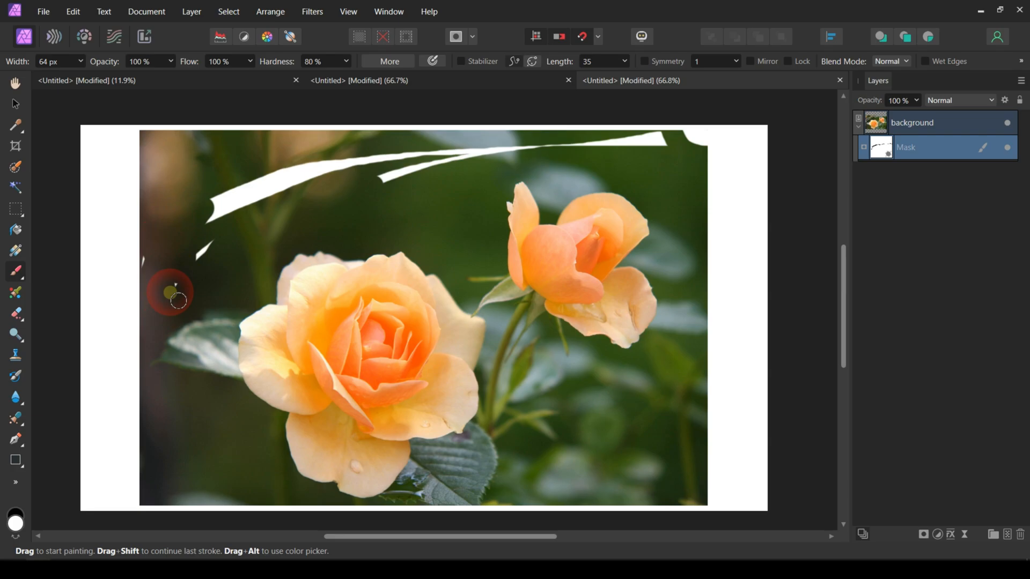
pyautogui.moveTo(177, 300); pyautogui.dragTo(700, 146)
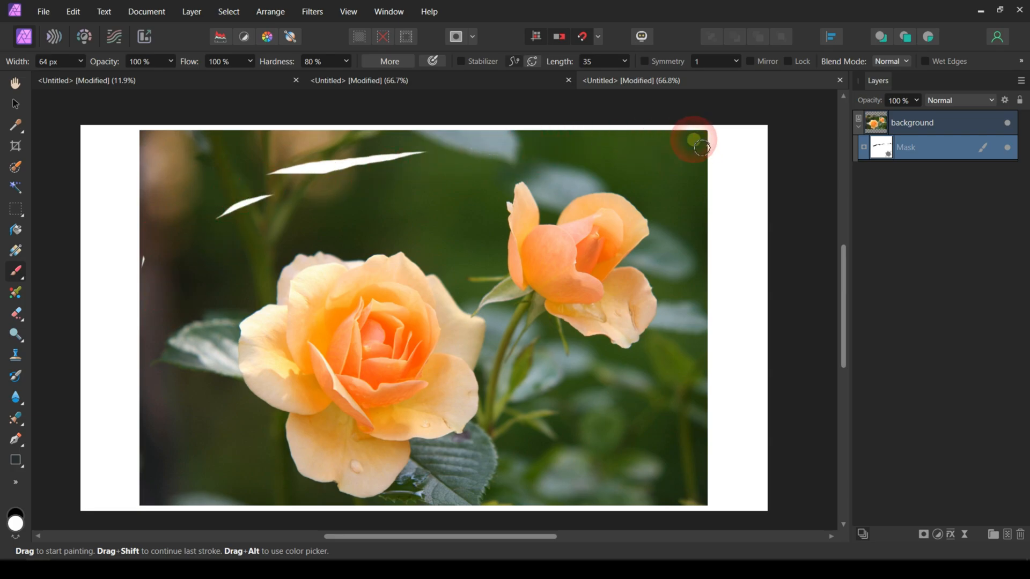